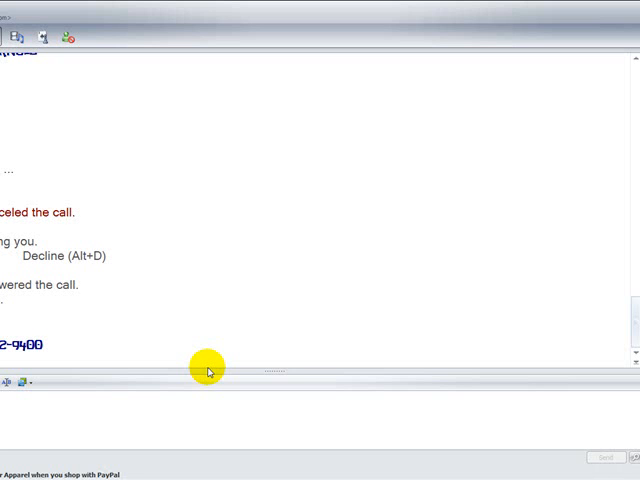
mouse_move(484, 316)
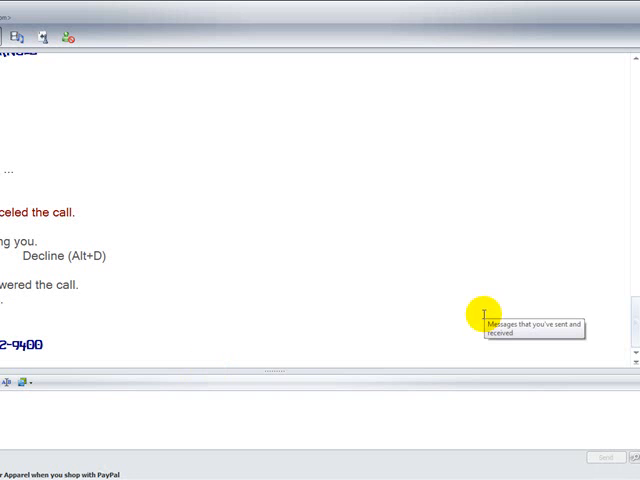
mouse_move(412, 416)
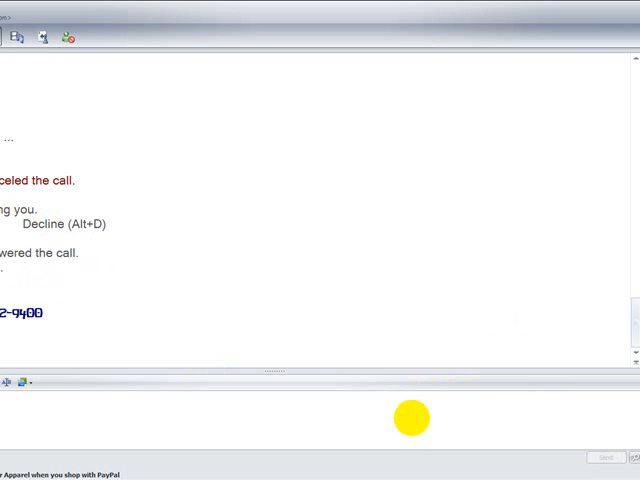
mouse_move(68, 356)
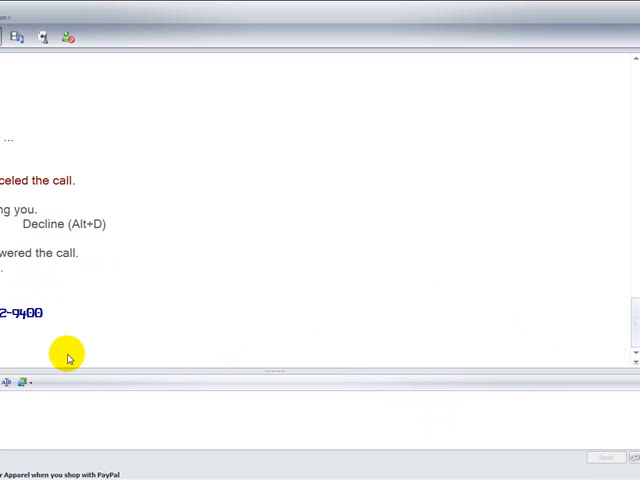
mouse_move(212, 340)
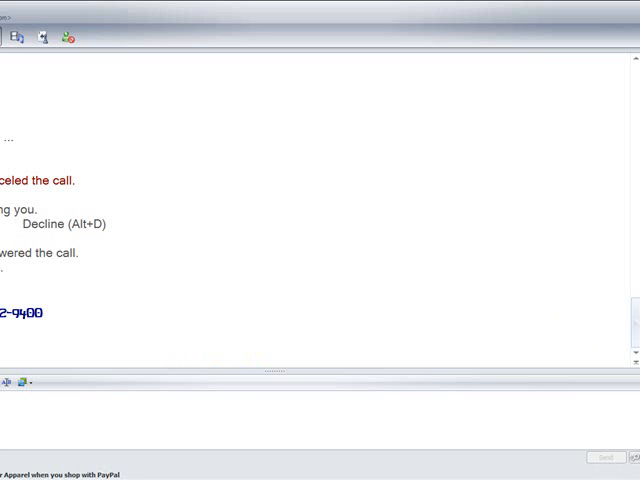
mouse_move(406, 356)
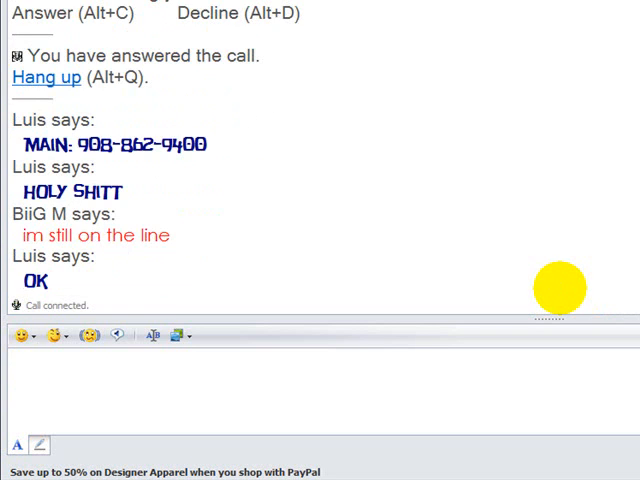
- Send the all-caps messages LIKE TELL, HIM and HWO HE LOOKS into the chat during the call
type("LIK")
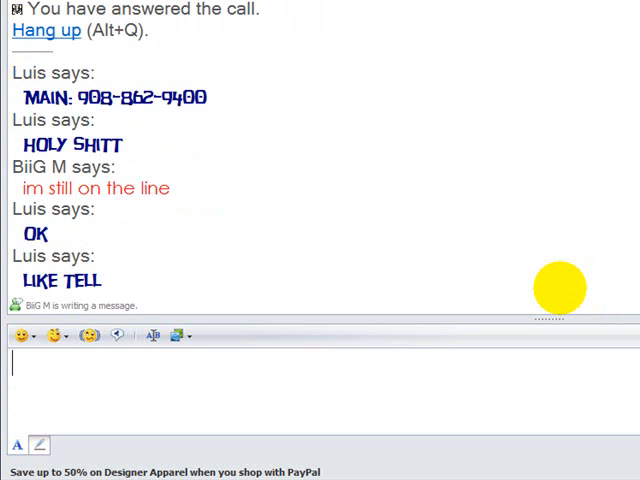
type("HWO")
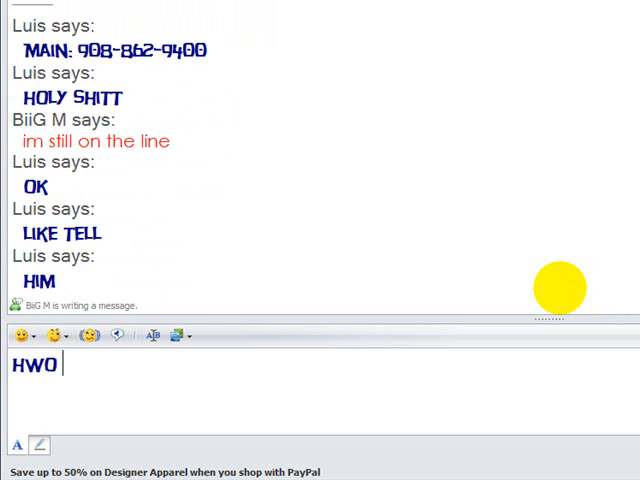
key("Return")
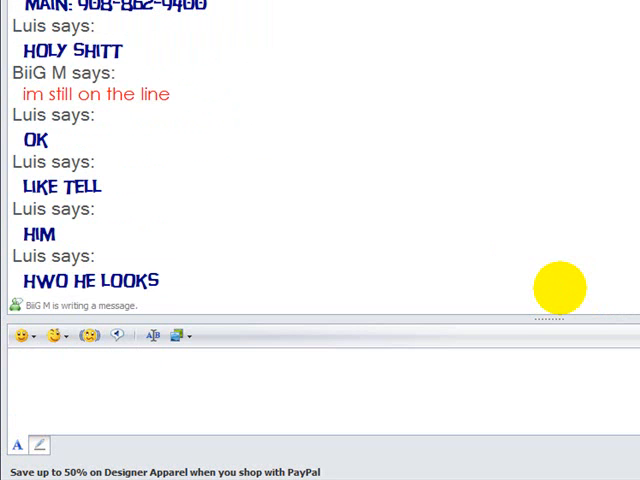
type("HE")
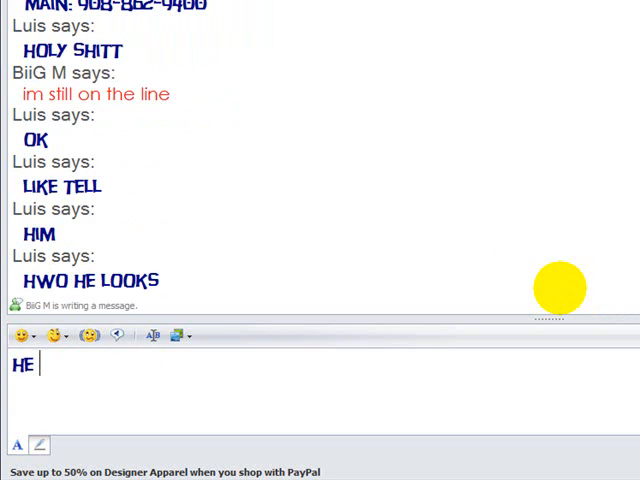
type("LIGH")
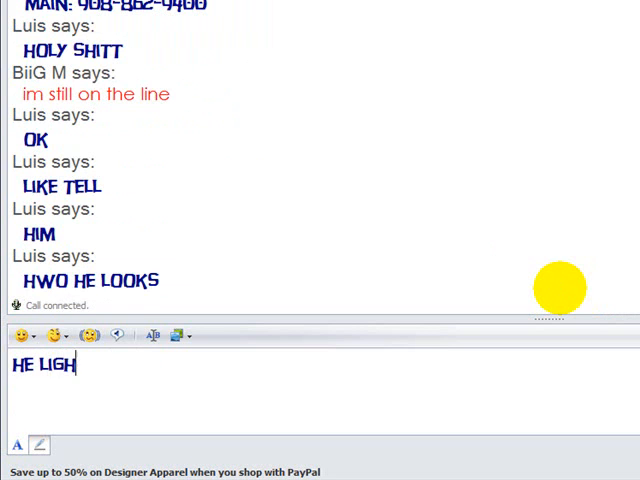
key("BackSpace")
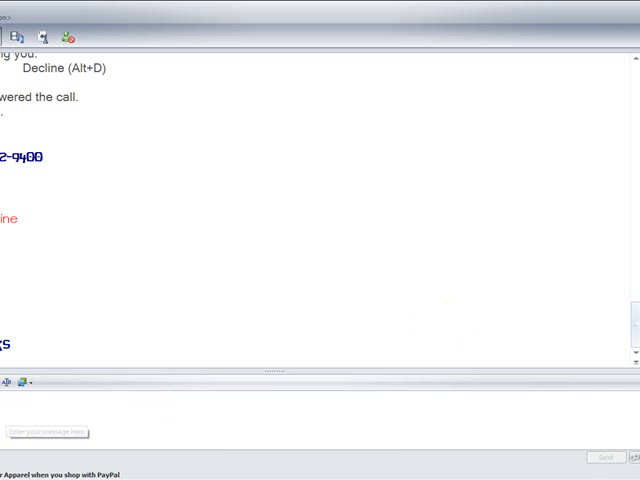
left_click(48, 432)
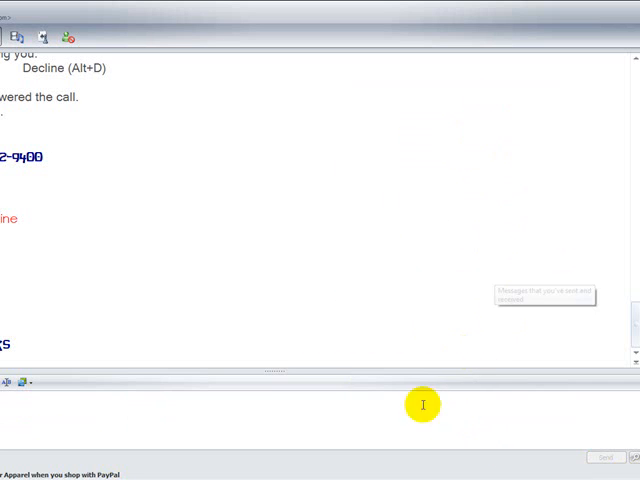
mouse_move(32, 342)
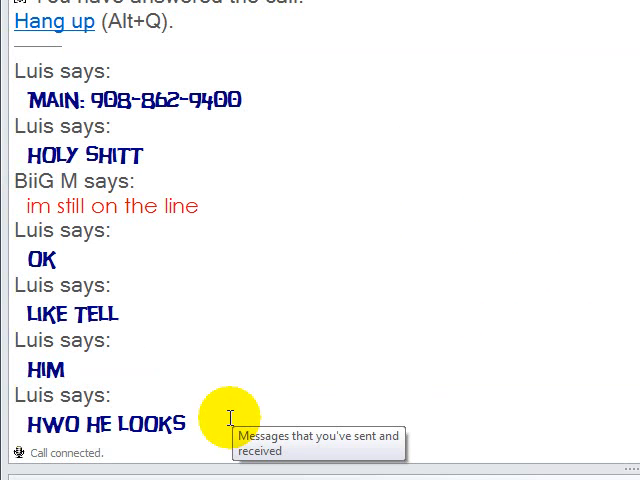
mouse_move(228, 416)
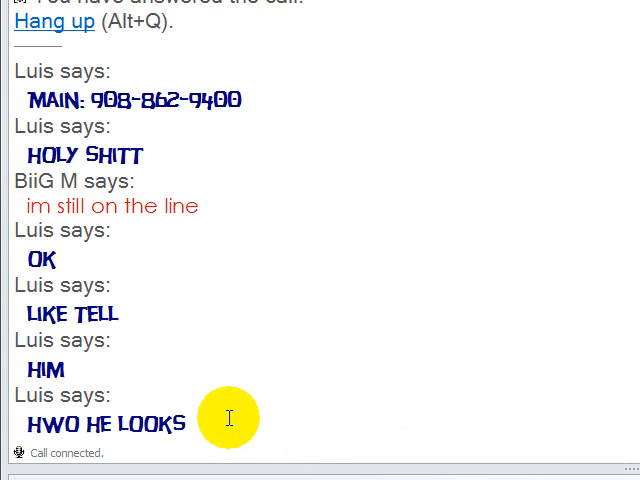
mouse_move(190, 428)
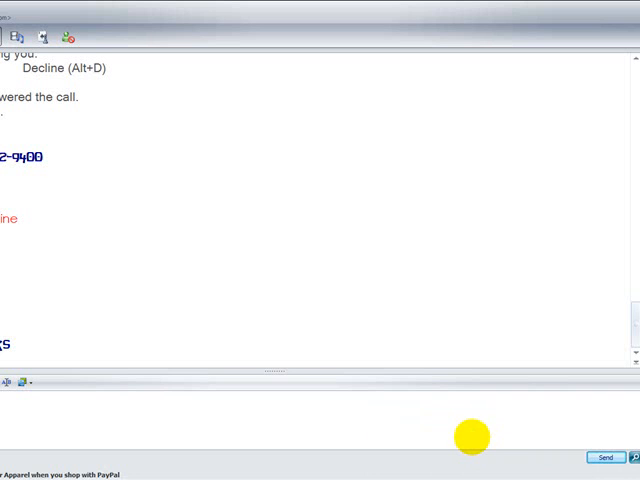
type("THROW A")
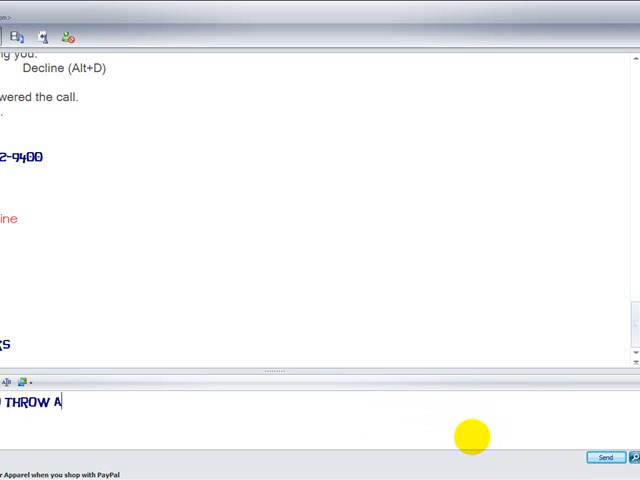
type("DVD AT U")
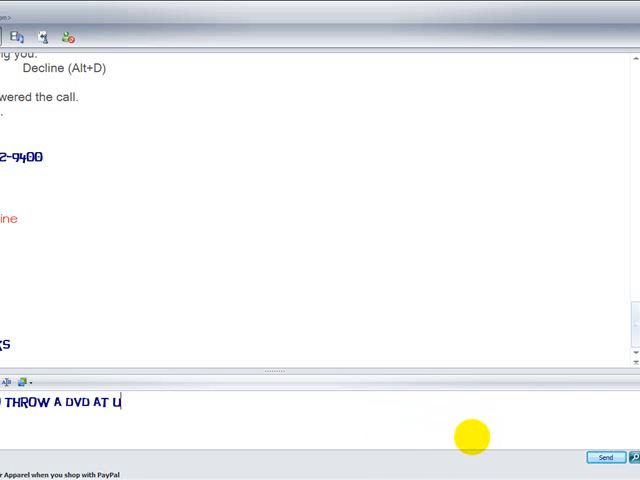
left_click(604, 456)
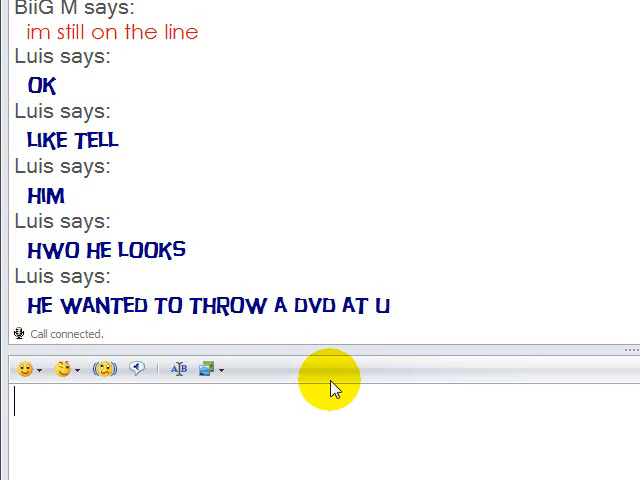
mouse_move(324, 392)
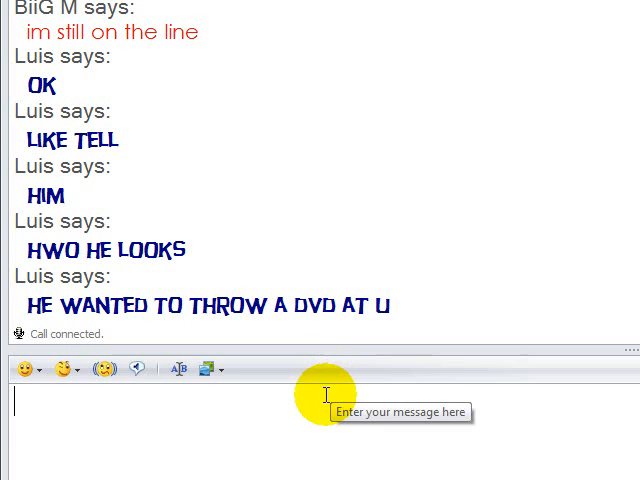
mouse_move(422, 338)
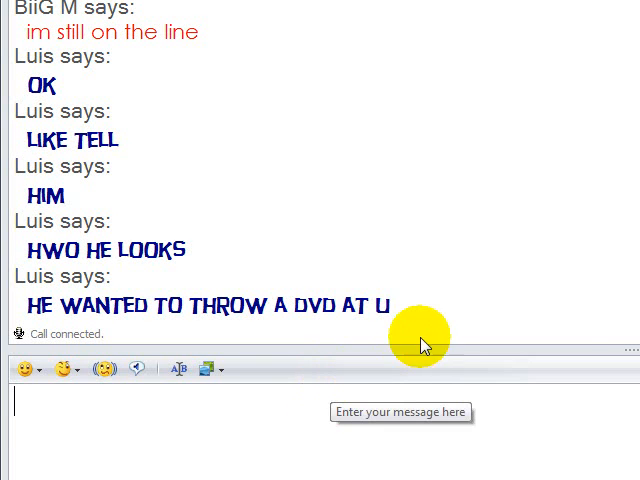
mouse_move(410, 300)
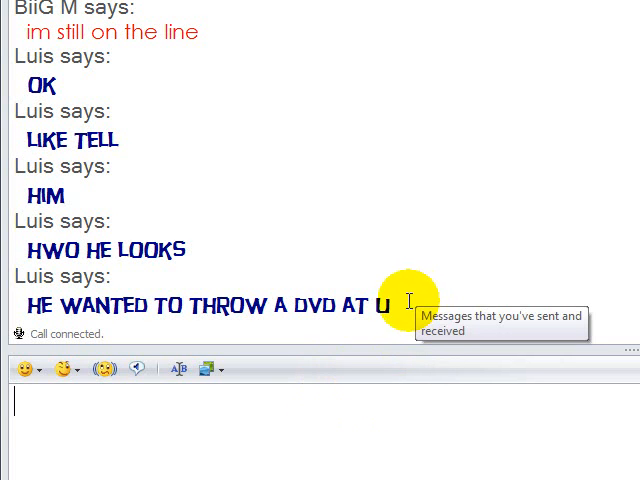
mouse_move(396, 420)
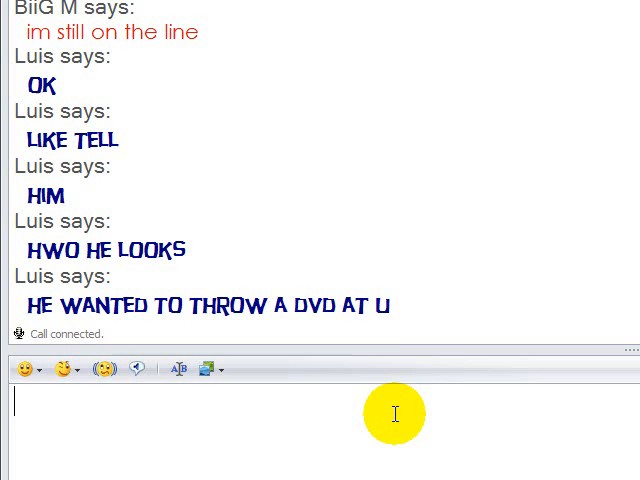
mouse_move(410, 388)
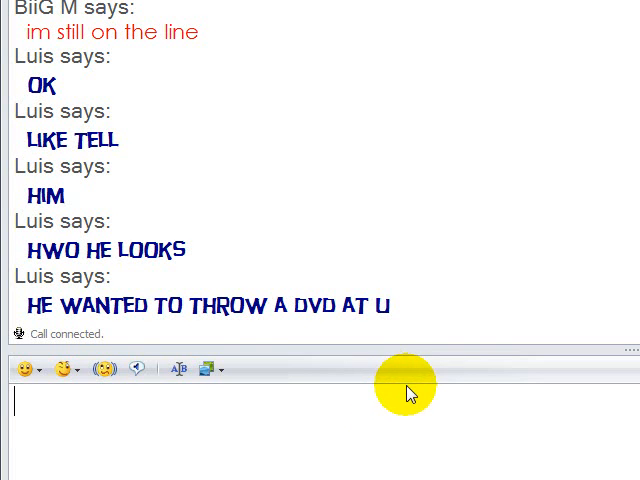
mouse_move(408, 390)
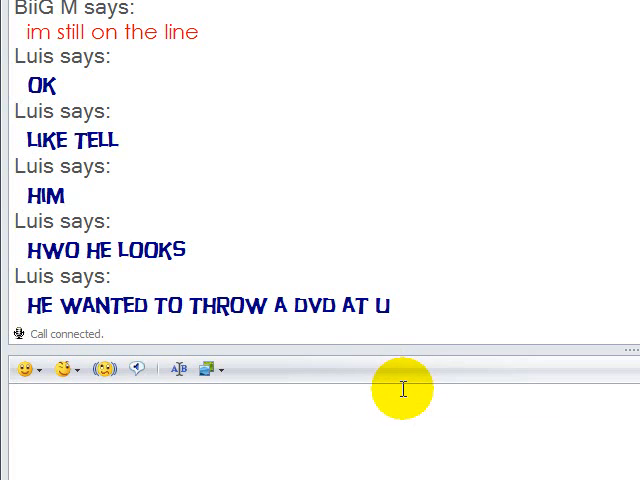
mouse_move(374, 386)
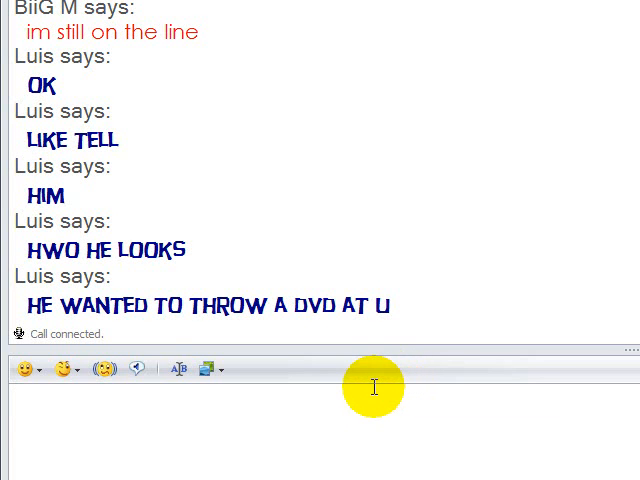
- Send KEEP TALKIN as the newest message in the conversation
type("KR")
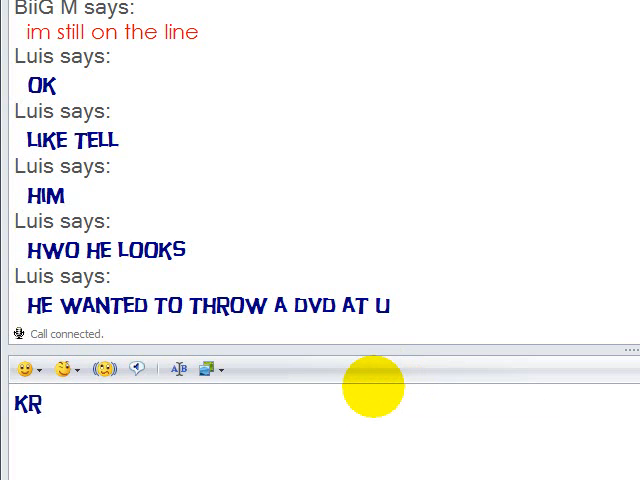
key("Return")
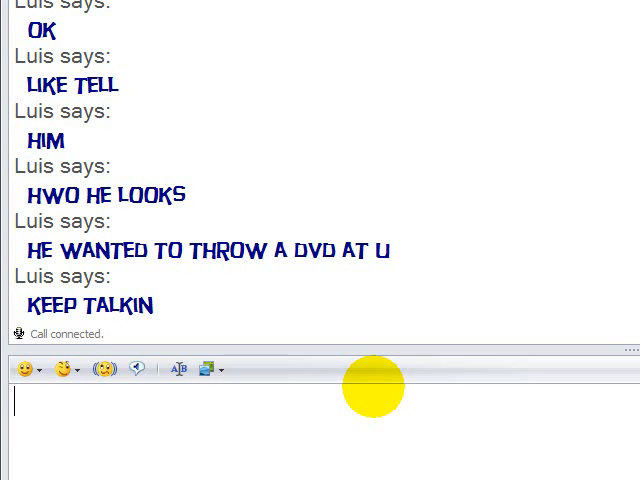
- Send the messages HE WANTED TO KILL and U to the chat
type("HE")
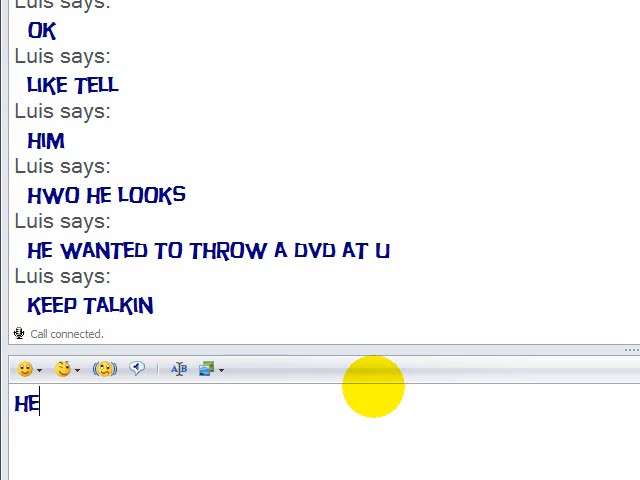
type("WANTED")
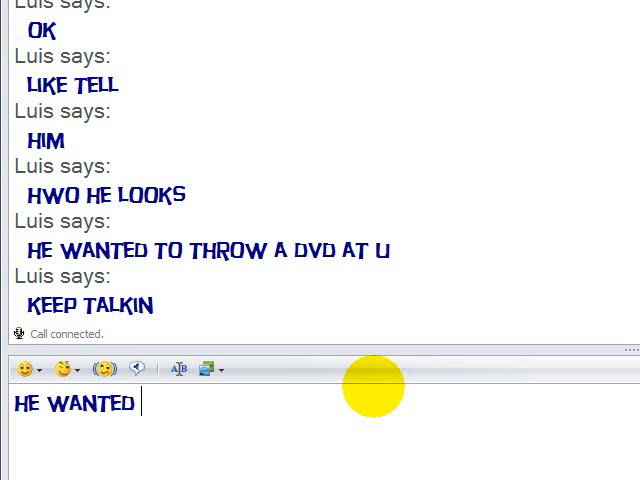
type("TO J")
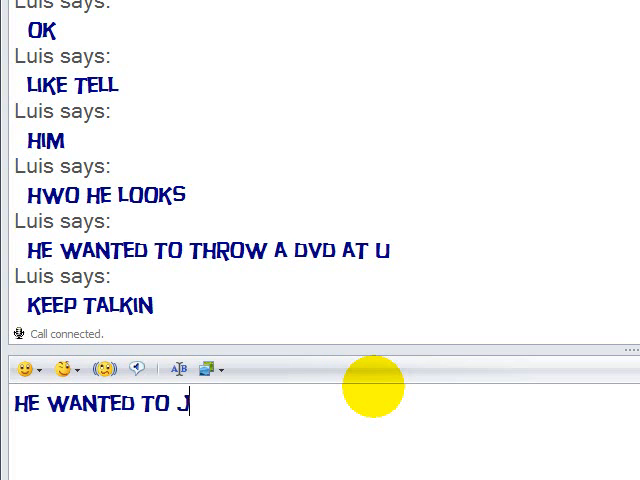
key("Return")
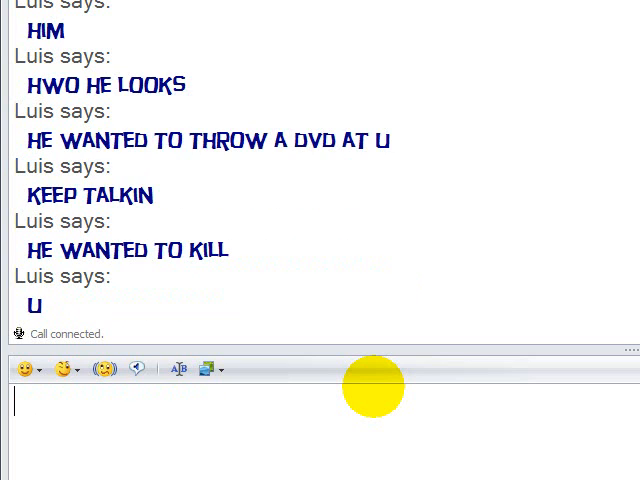
- Send the follow-up message TELL I FROGOT TO MENTION
type("TELL U")
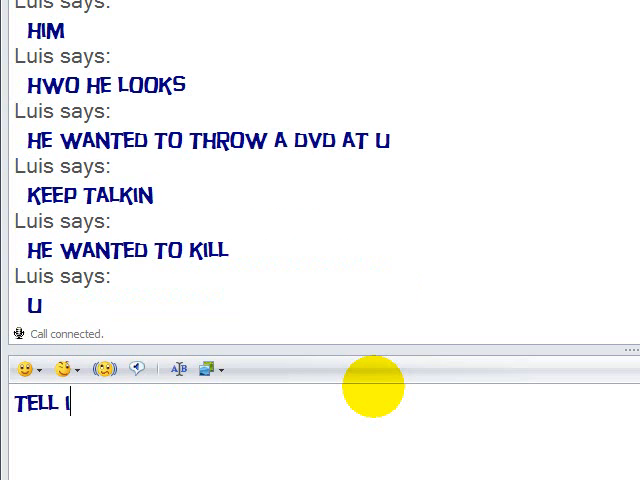
type("FROGOT")
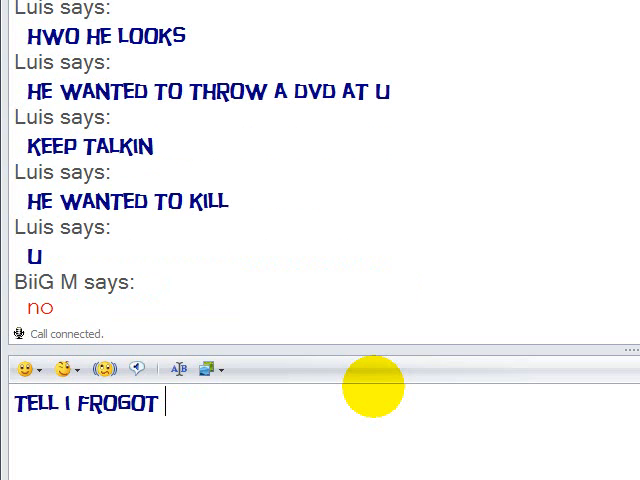
key("Return")
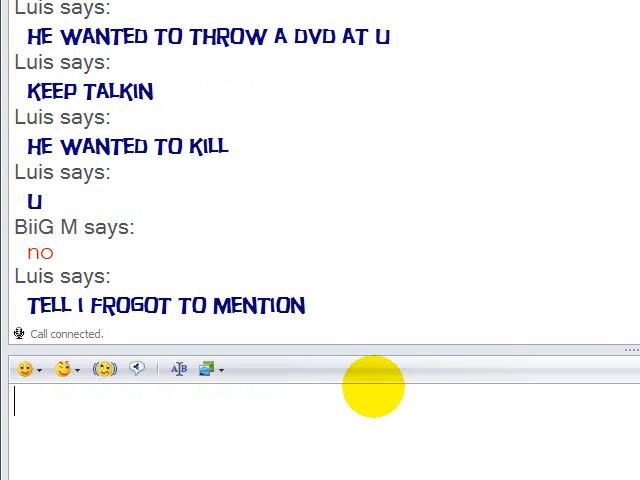
mouse_move(372, 398)
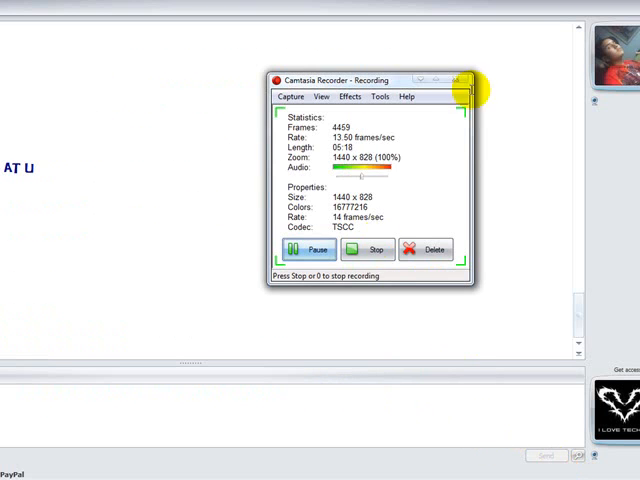
- Hide the Camtasia Recorder status window so the conversation shows again
left_click(460, 80)
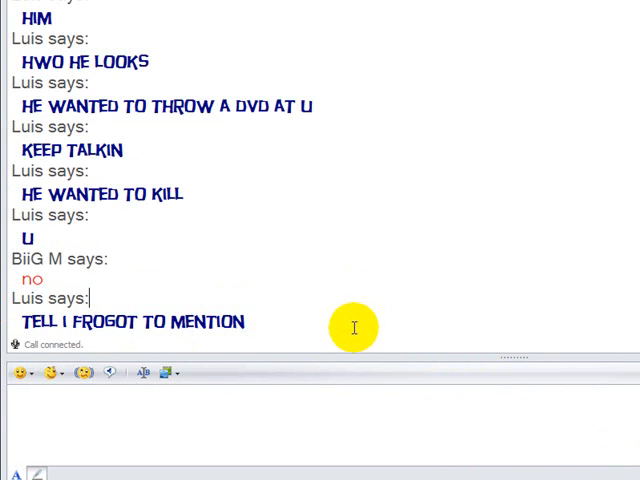
mouse_move(288, 344)
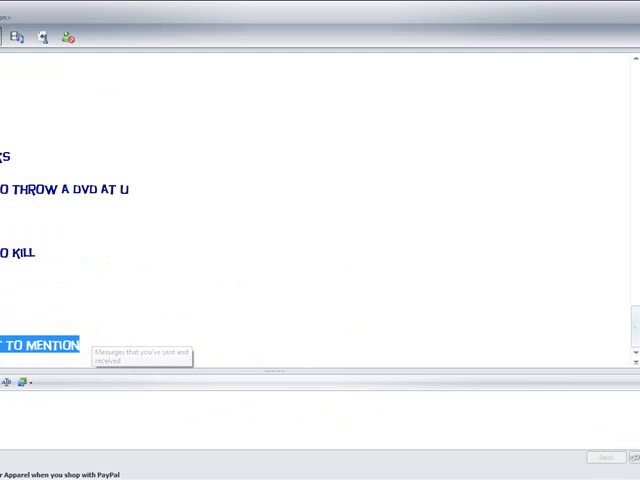
mouse_move(156, 404)
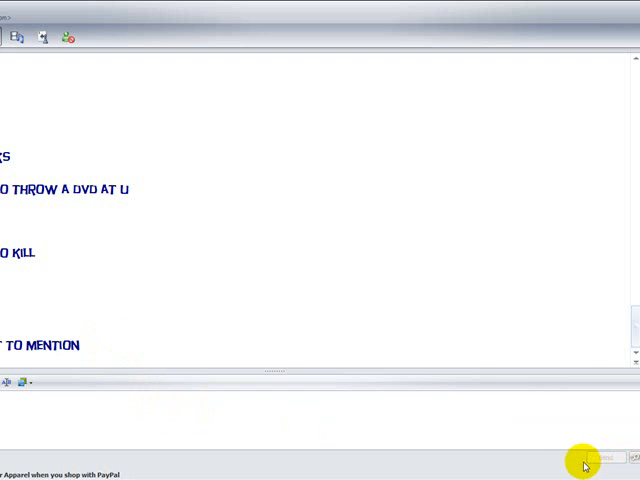
mouse_move(450, 470)
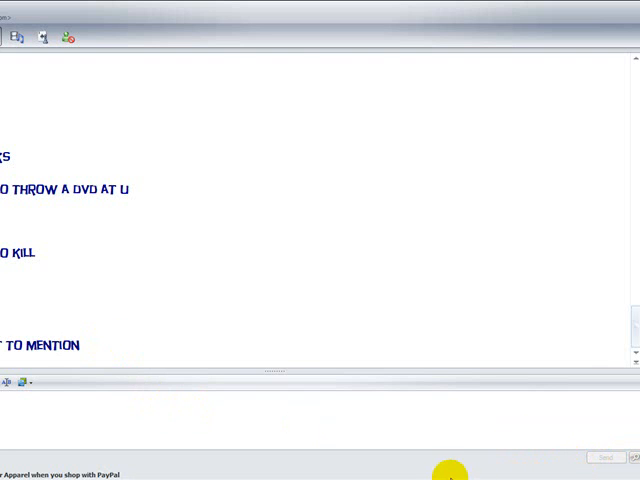